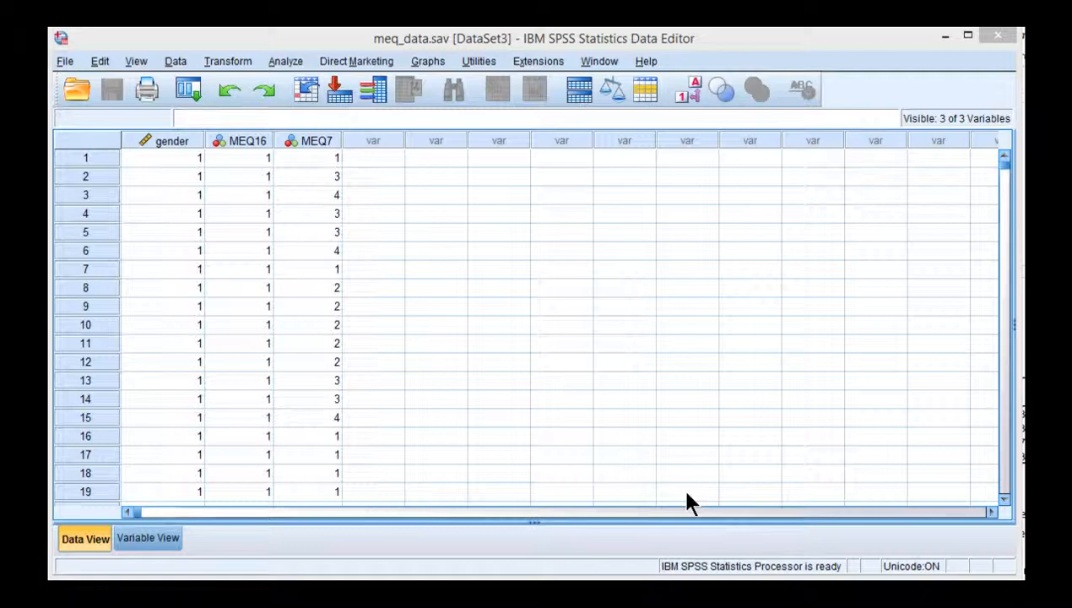
mouse_move(329, 233)
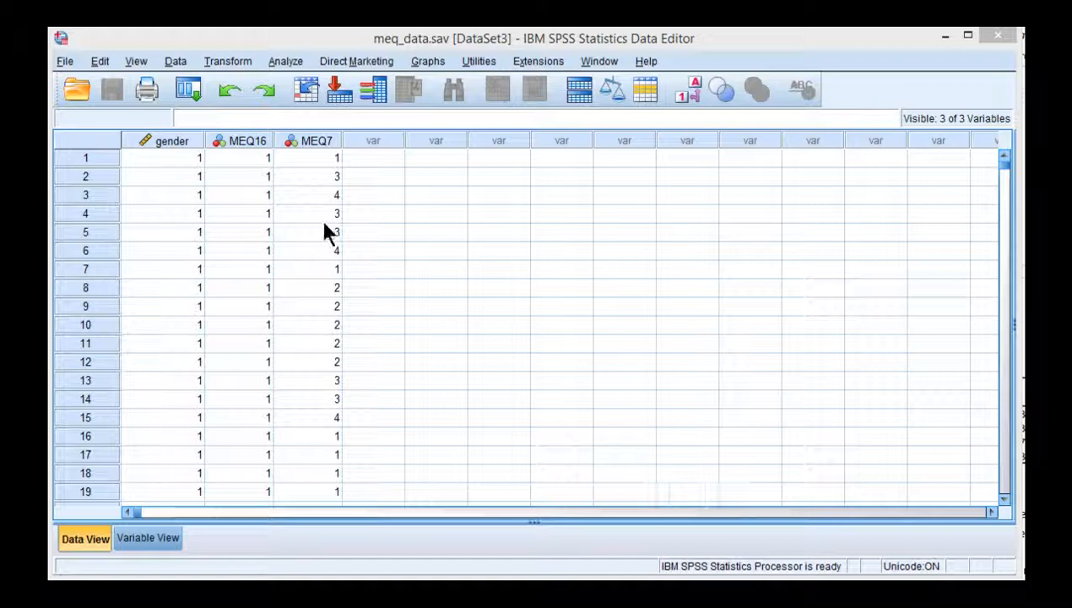
Open the Analyze > Descriptive Statistics menu to reach Explore
left_click(373, 158)
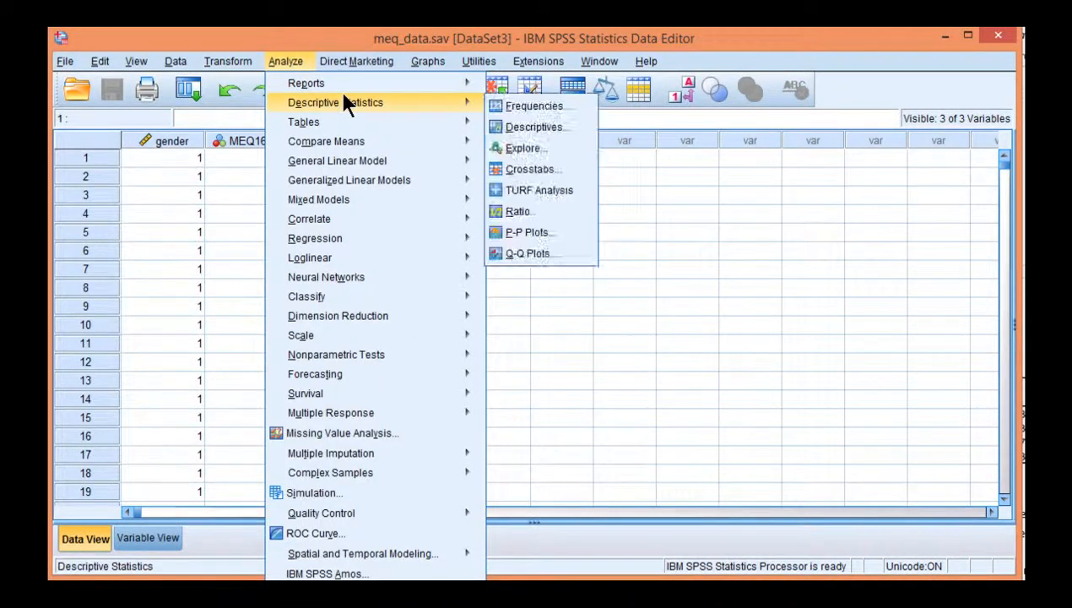
mouse_move(524, 148)
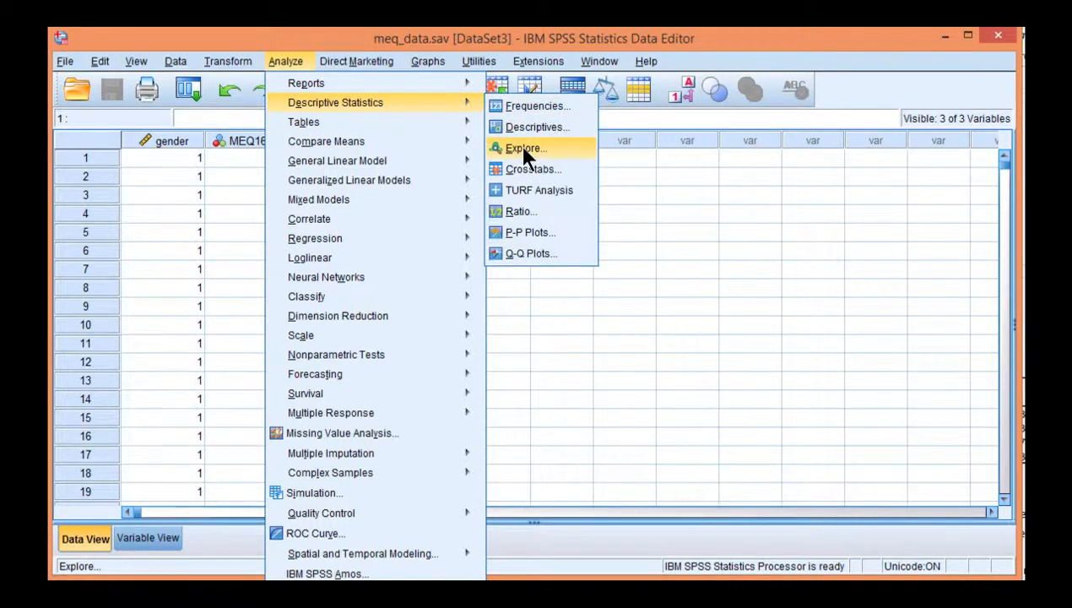
In Explore, put MEQ16 in the Dependent List and gender in the Factor List
left_click(526, 148)
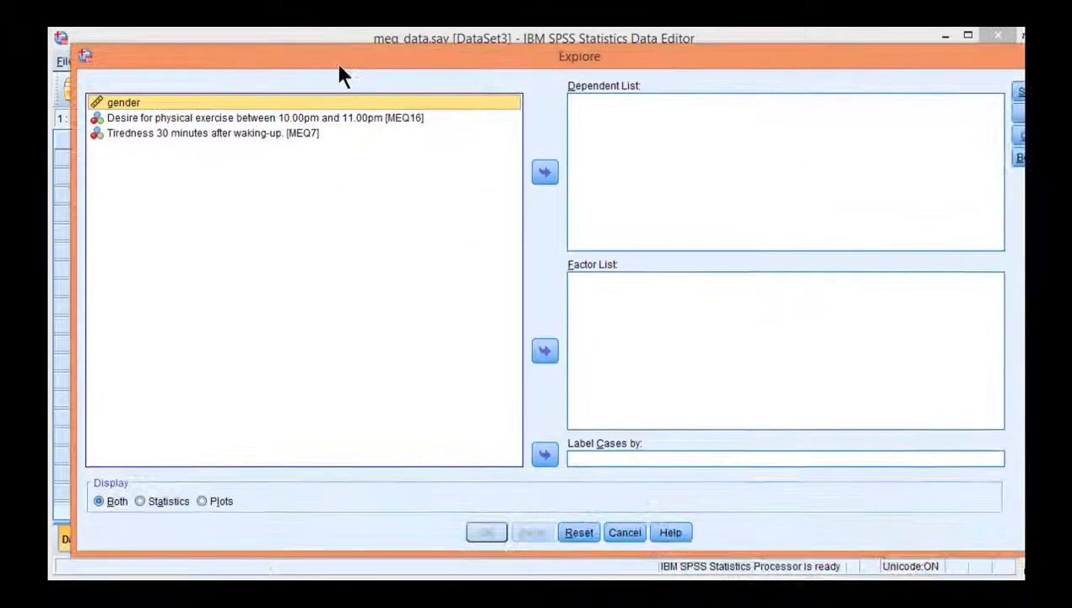
left_click(256, 117)
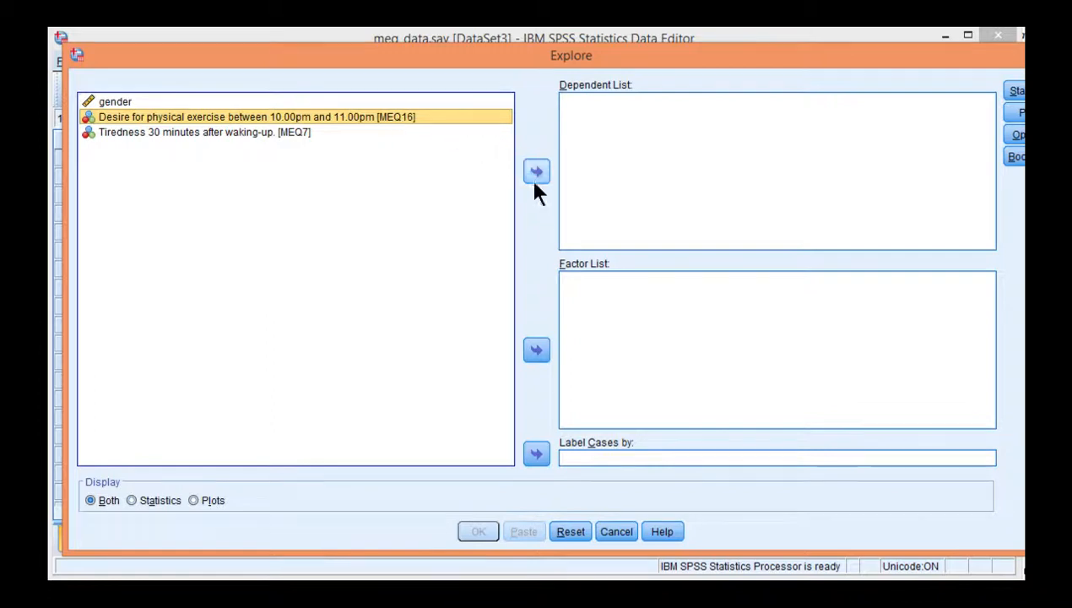
left_click(536, 172)
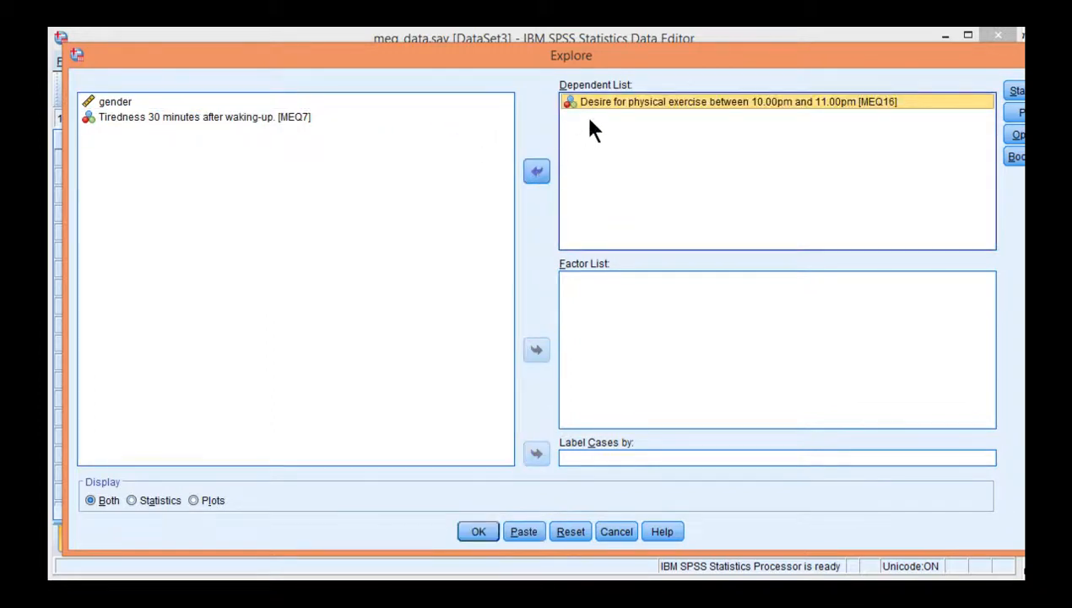
mouse_move(667, 118)
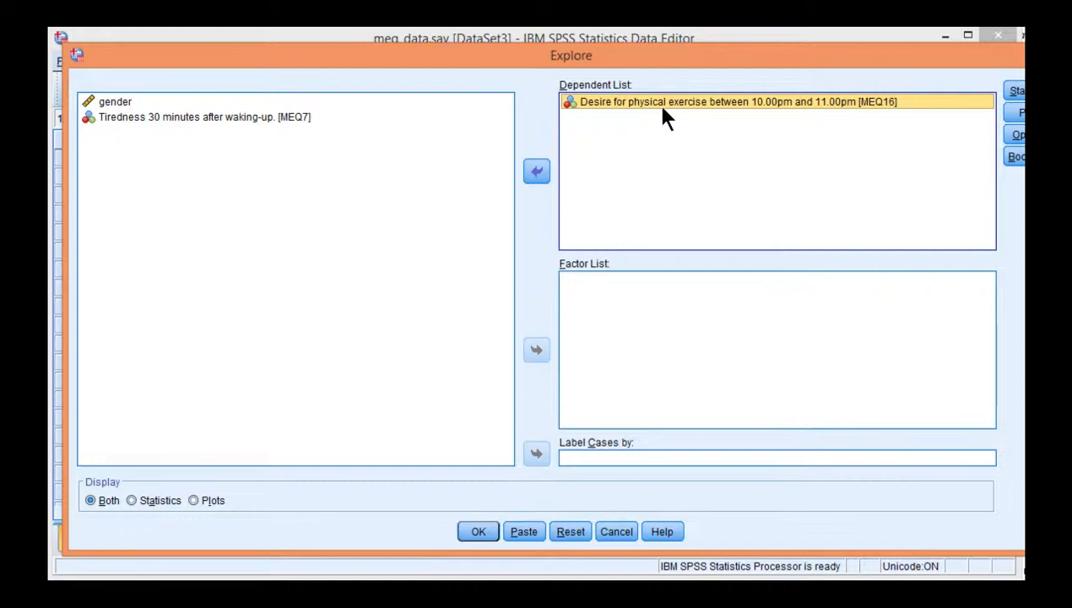
mouse_move(848, 112)
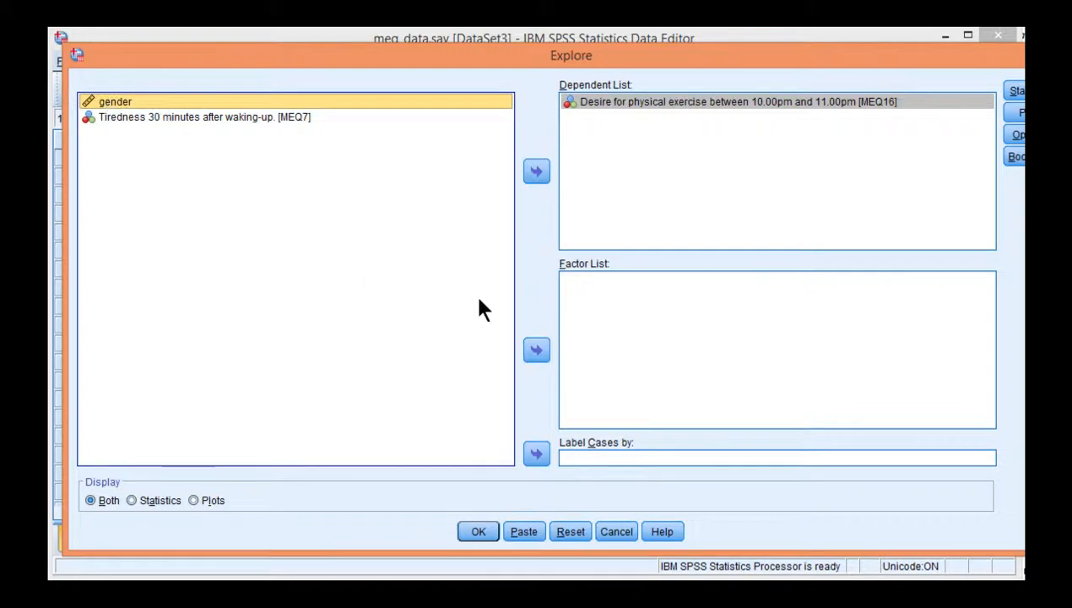
left_click(536, 350)
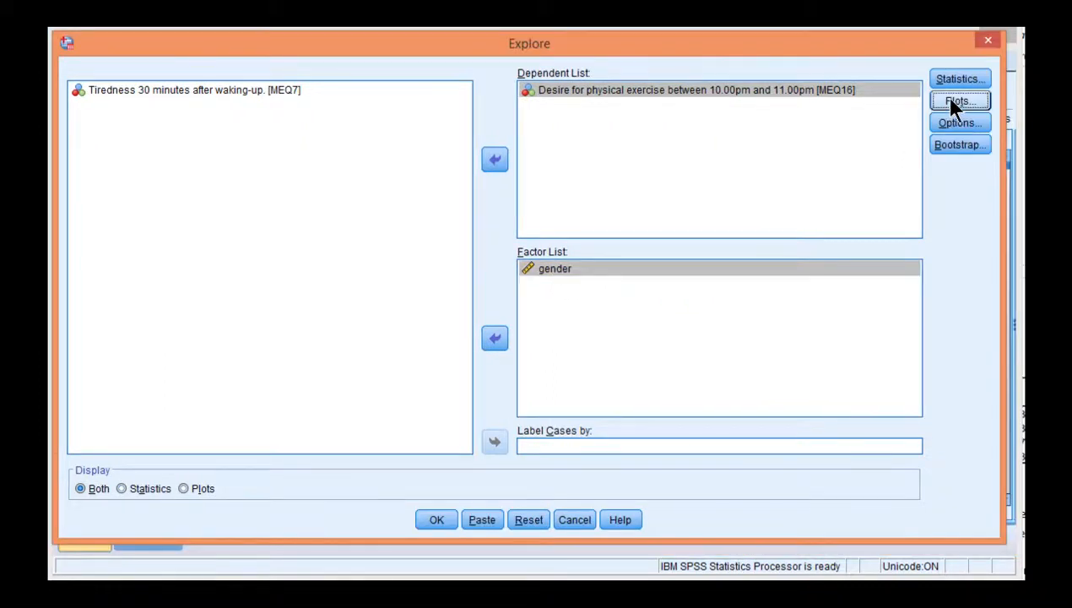
In Explore Plots, select Untransformed for Spread vs Level with Levene Test
left_click(959, 100)
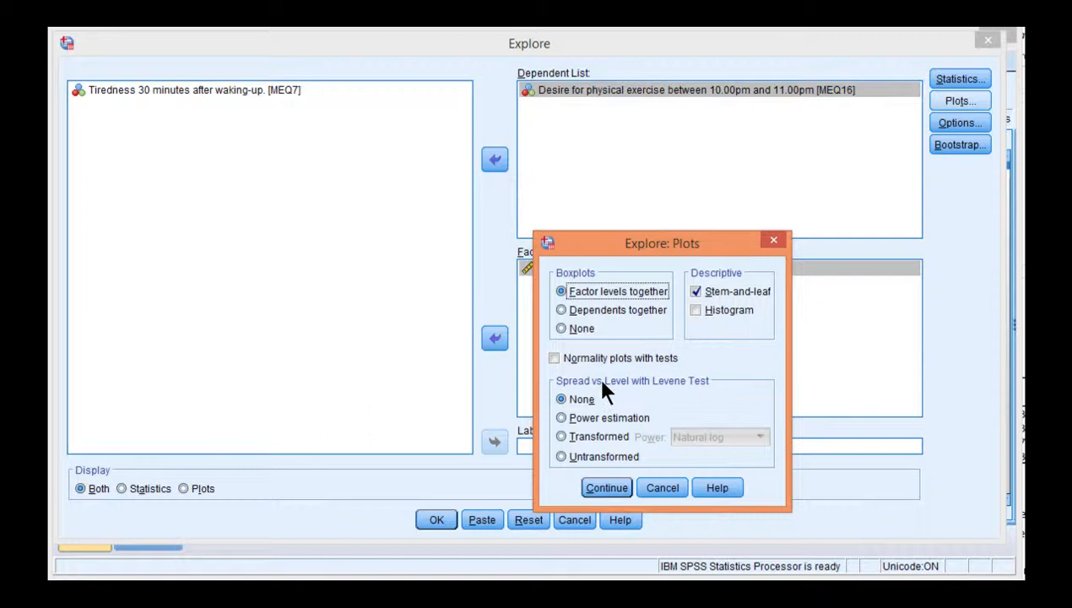
mouse_move(642, 258)
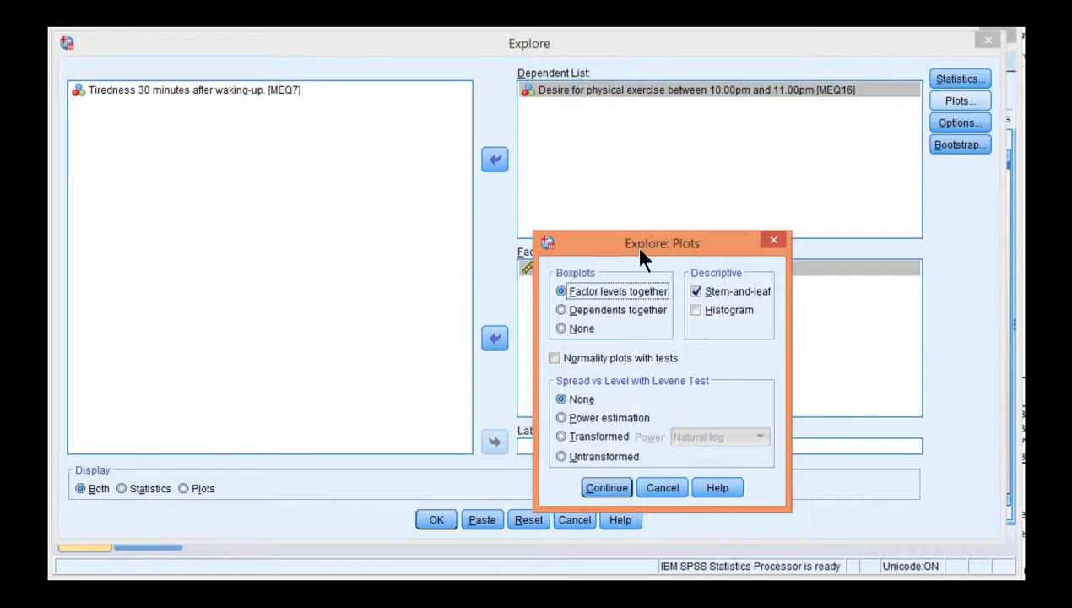
left_click_drag(662, 243, 747, 230)
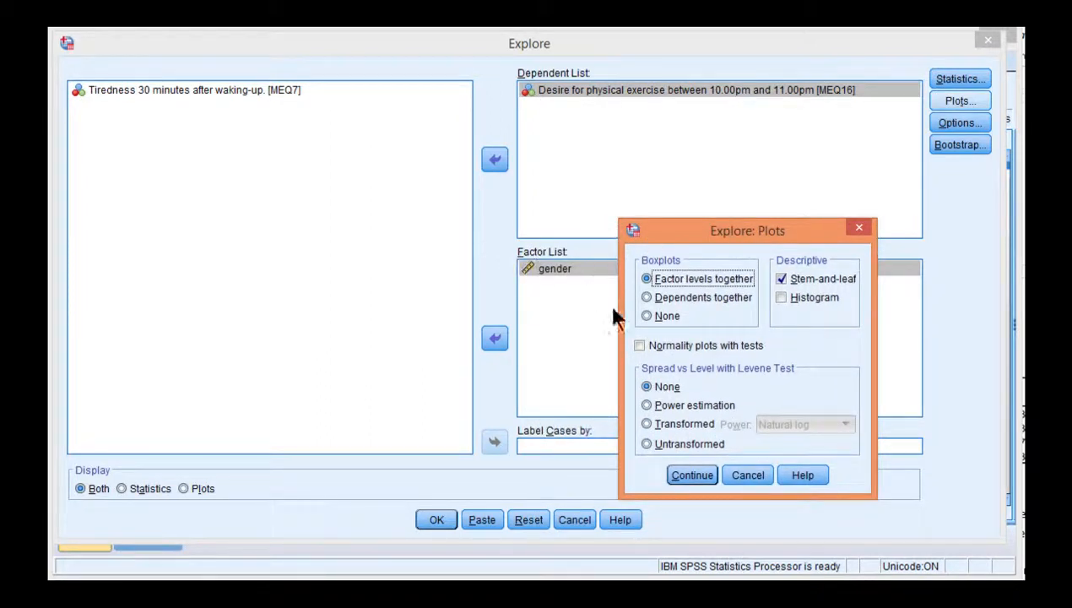
mouse_move(549, 287)
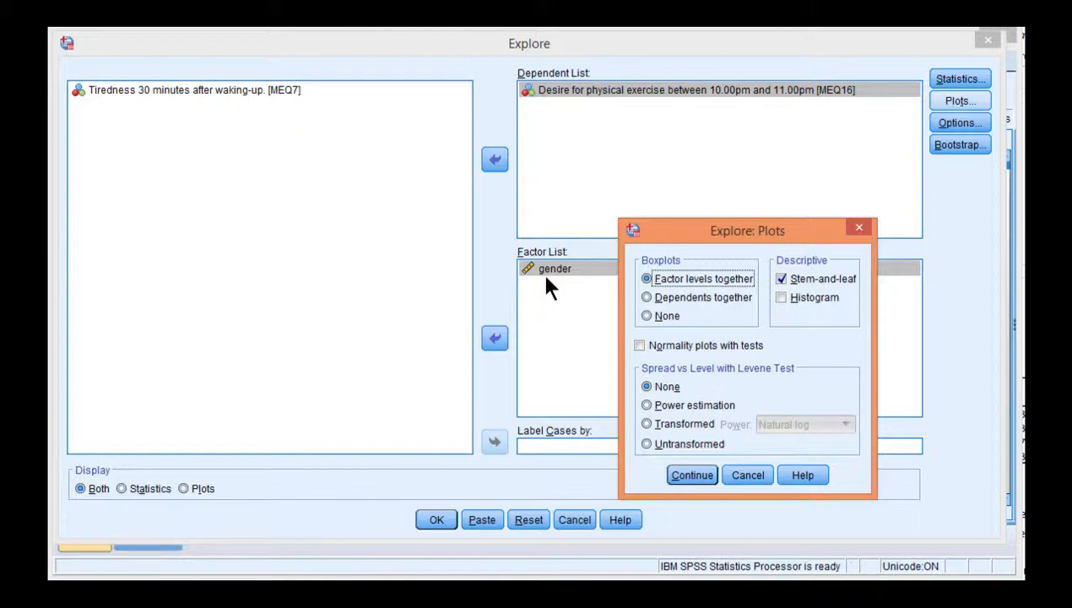
mouse_move(730, 394)
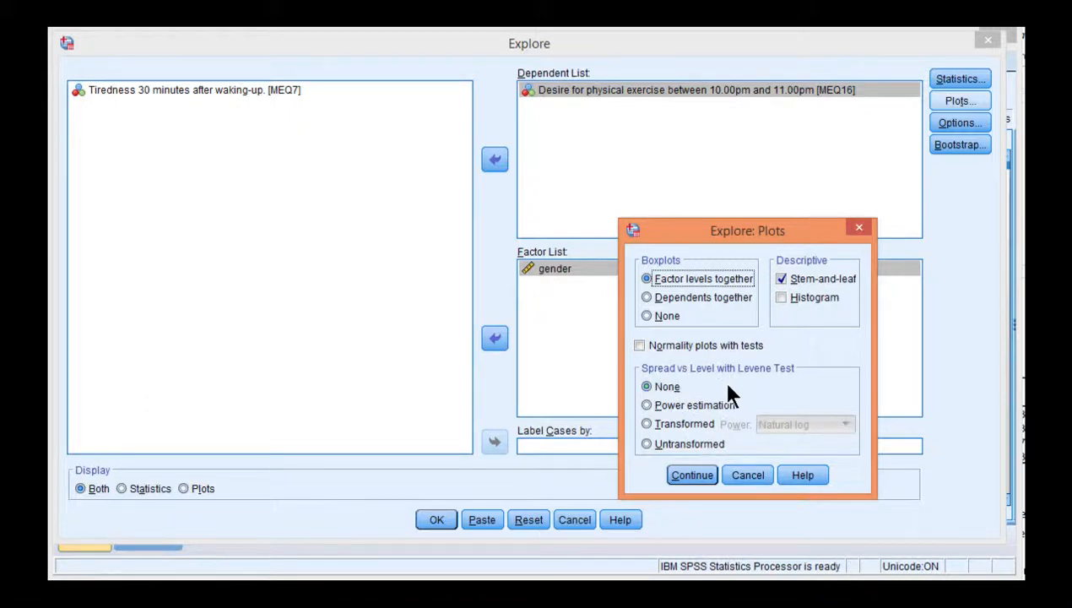
mouse_move(695, 411)
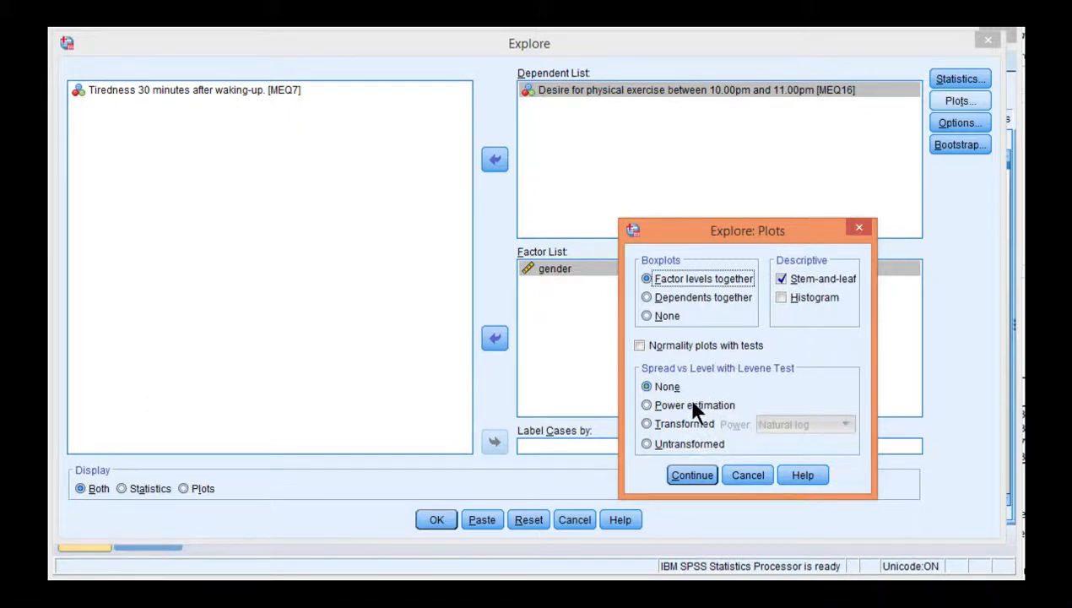
mouse_move(647, 386)
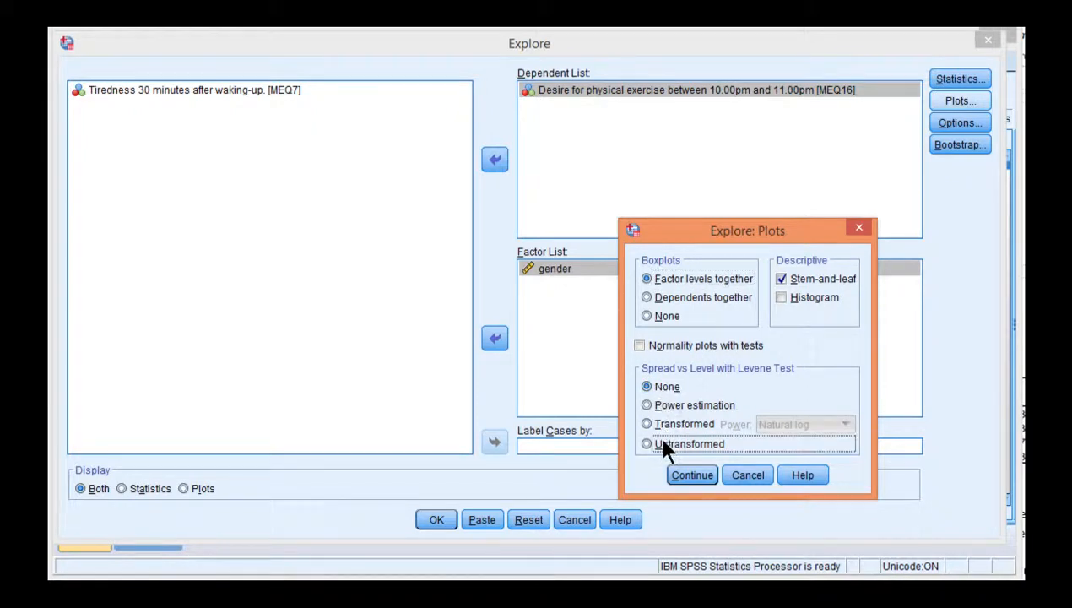
left_click(647, 443)
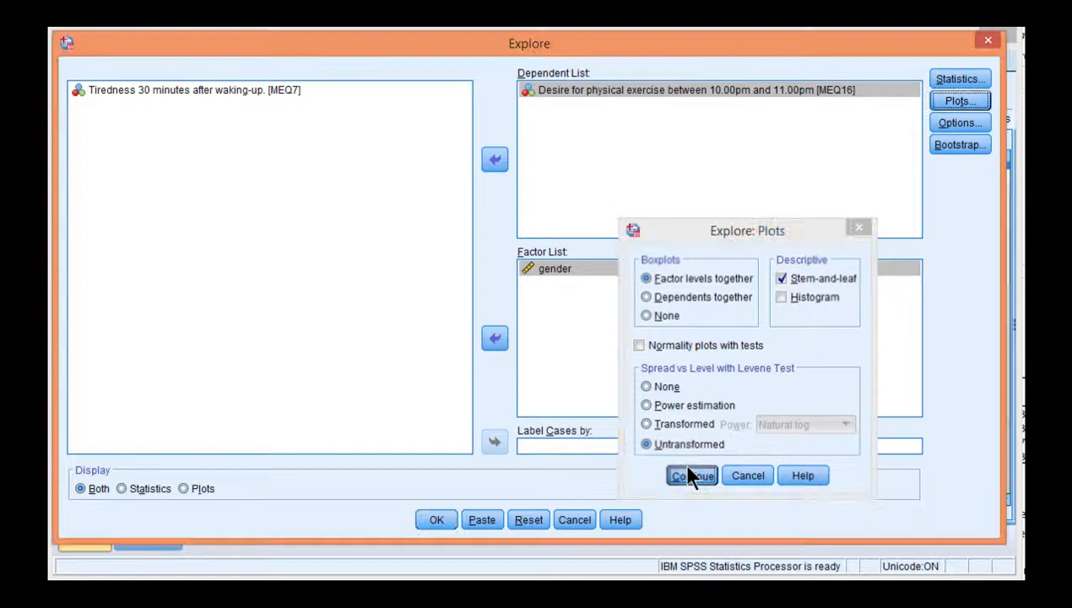
left_click(692, 474)
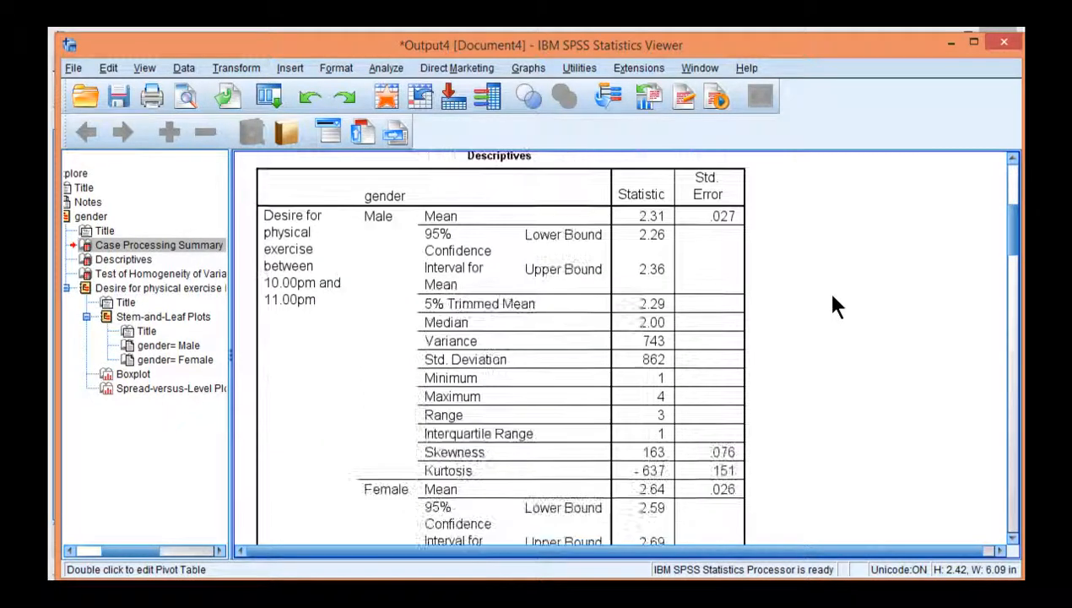
Scroll the output down to the Test of Homogeneity of Variance table for MEQ16 by gender
scroll("down", 3)
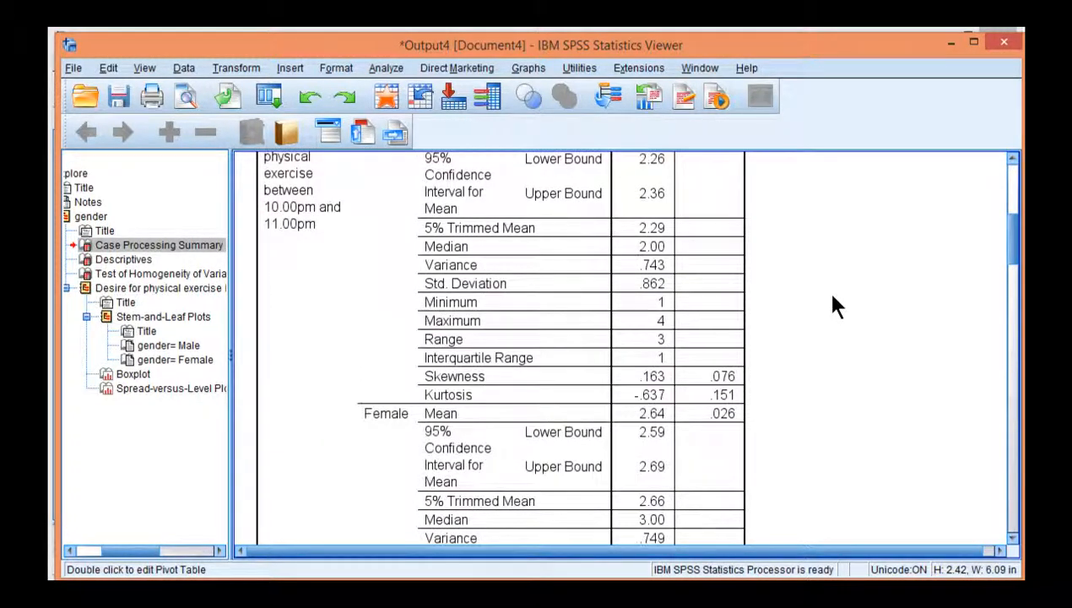
scroll("down", 3)
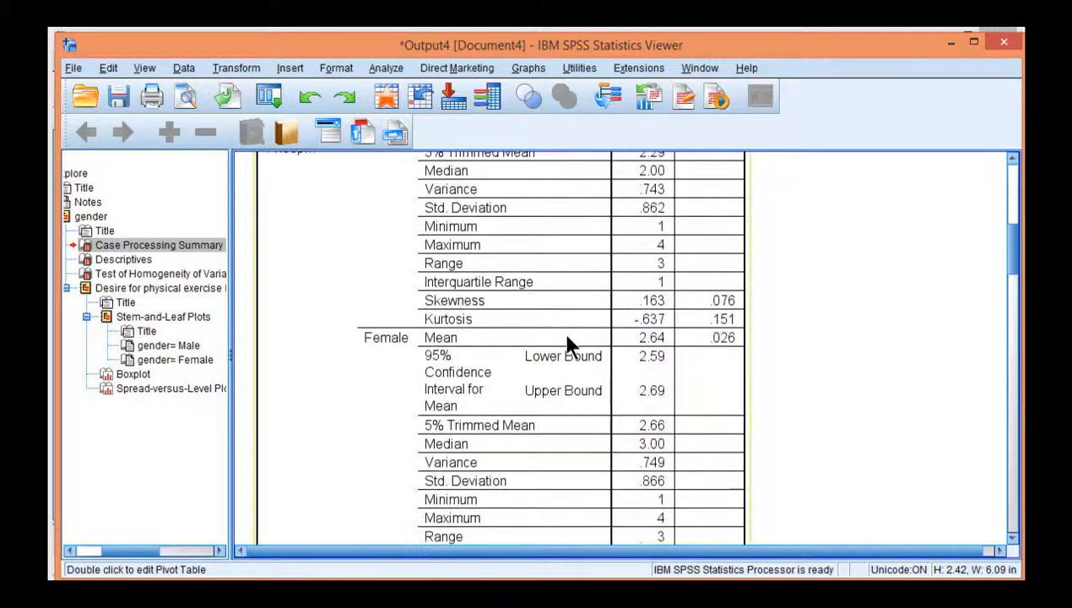
scroll("down", 3)
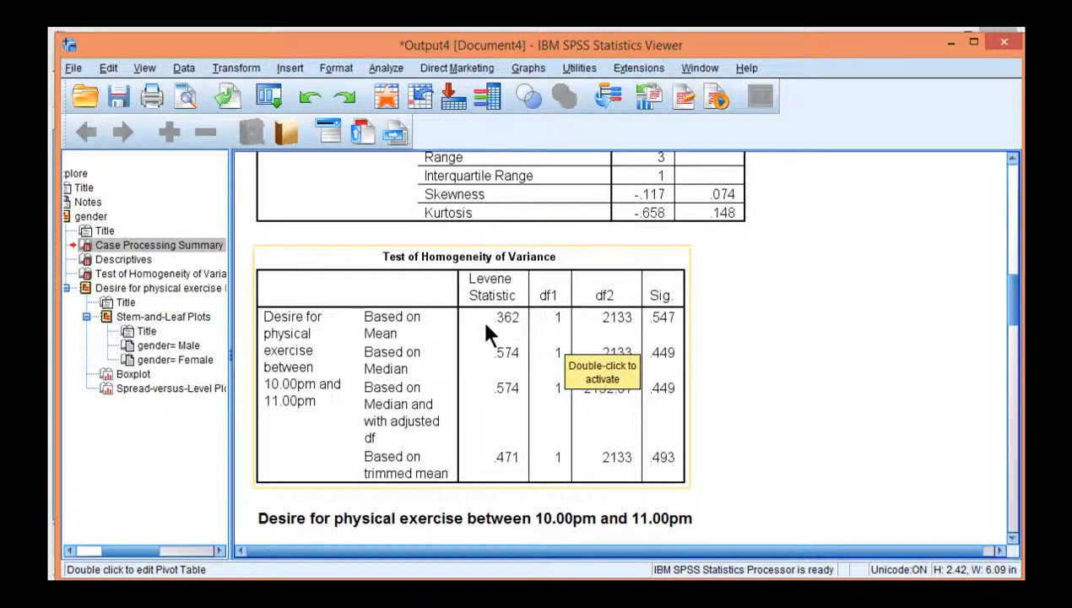
mouse_move(707, 341)
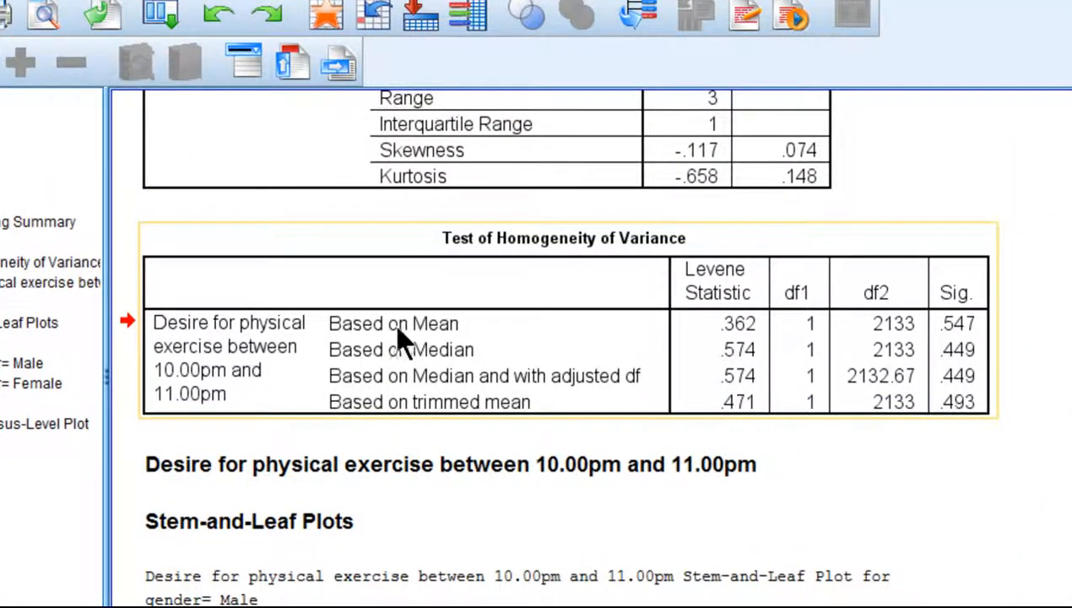
mouse_move(414, 338)
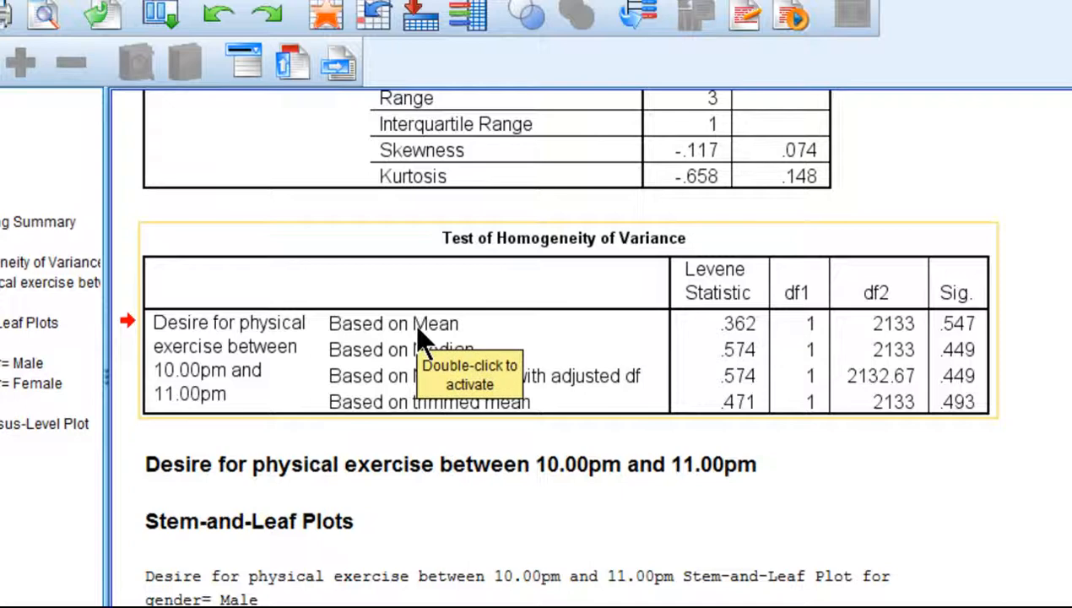
mouse_move(878, 329)
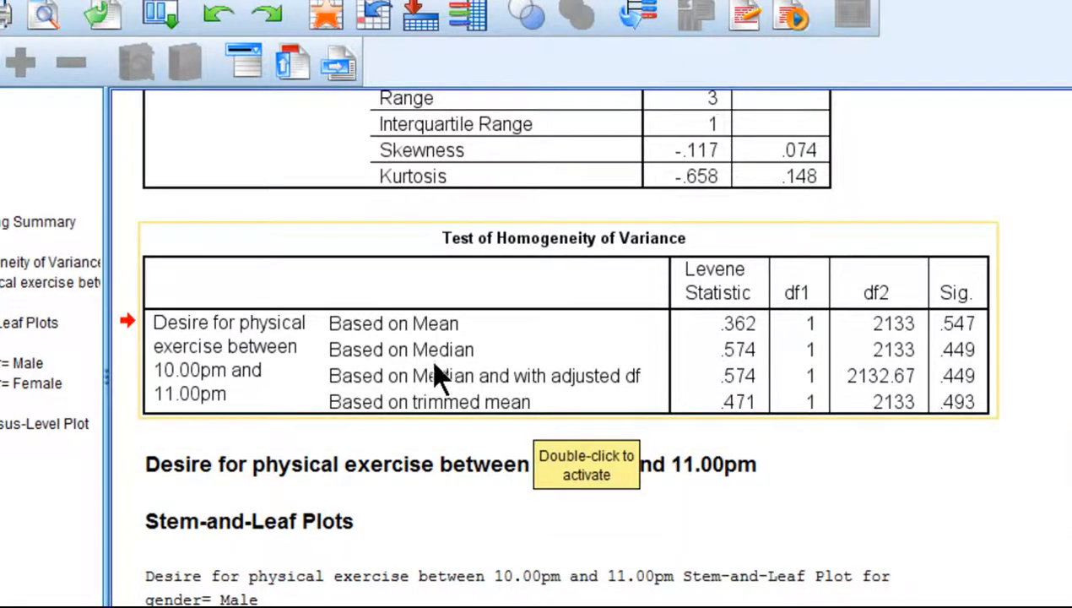
mouse_move(363, 380)
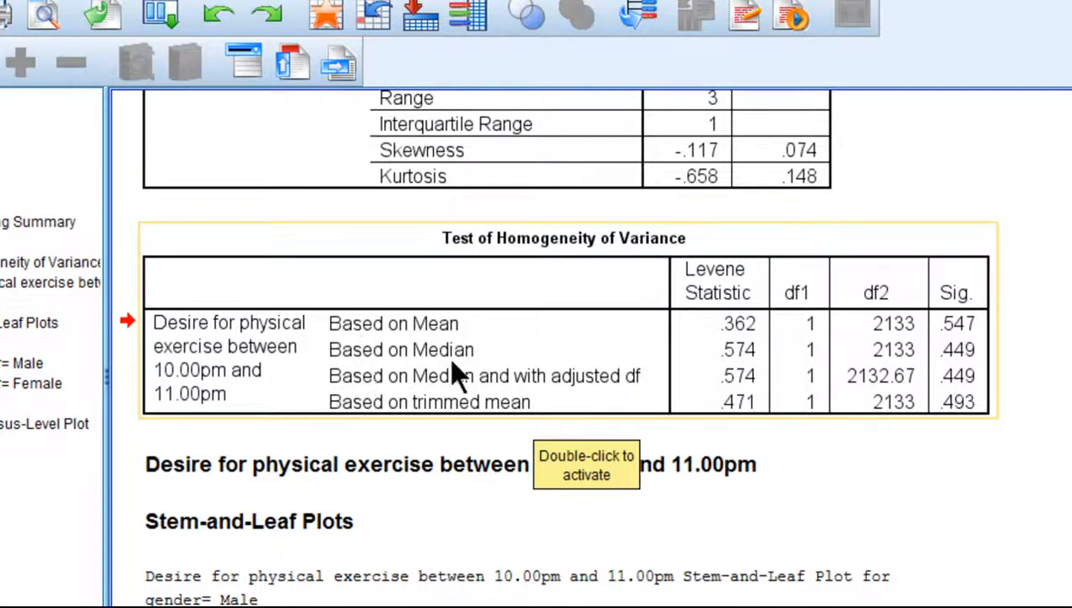
mouse_move(388, 386)
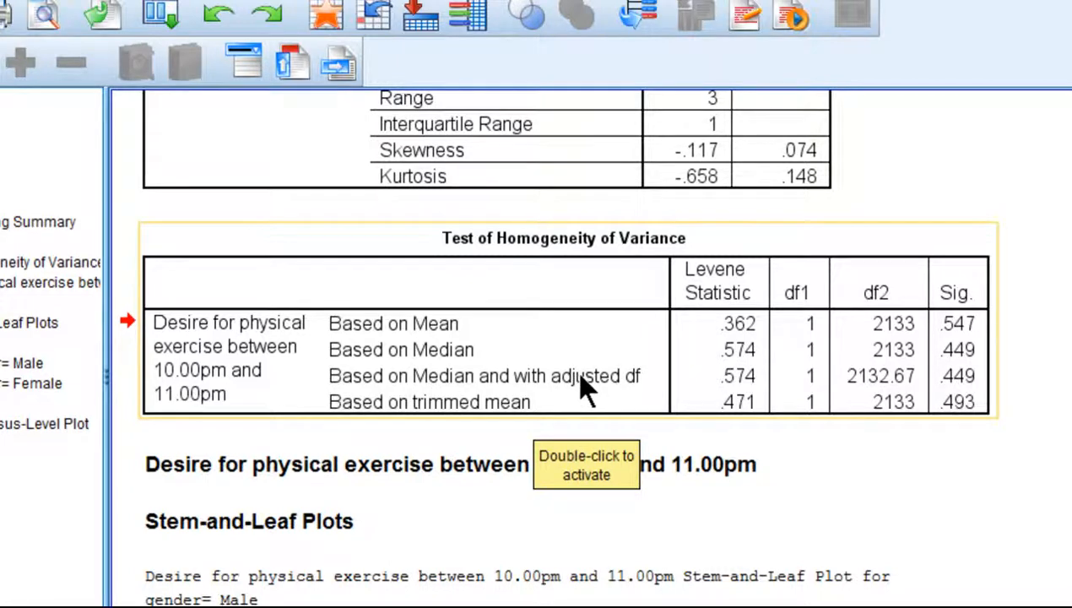
mouse_move(565, 384)
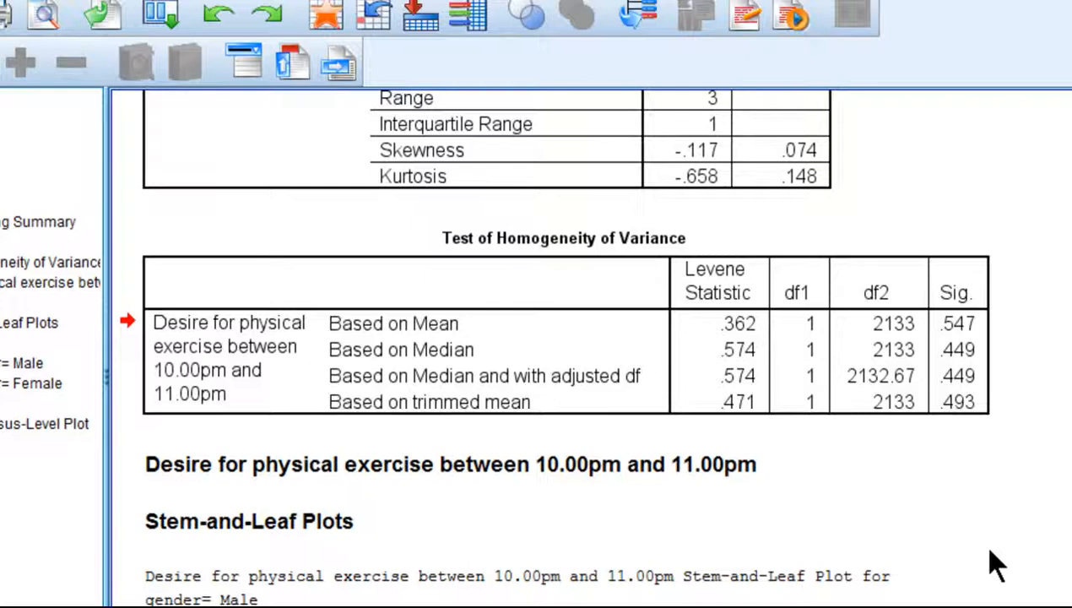
left_click(929, 403)
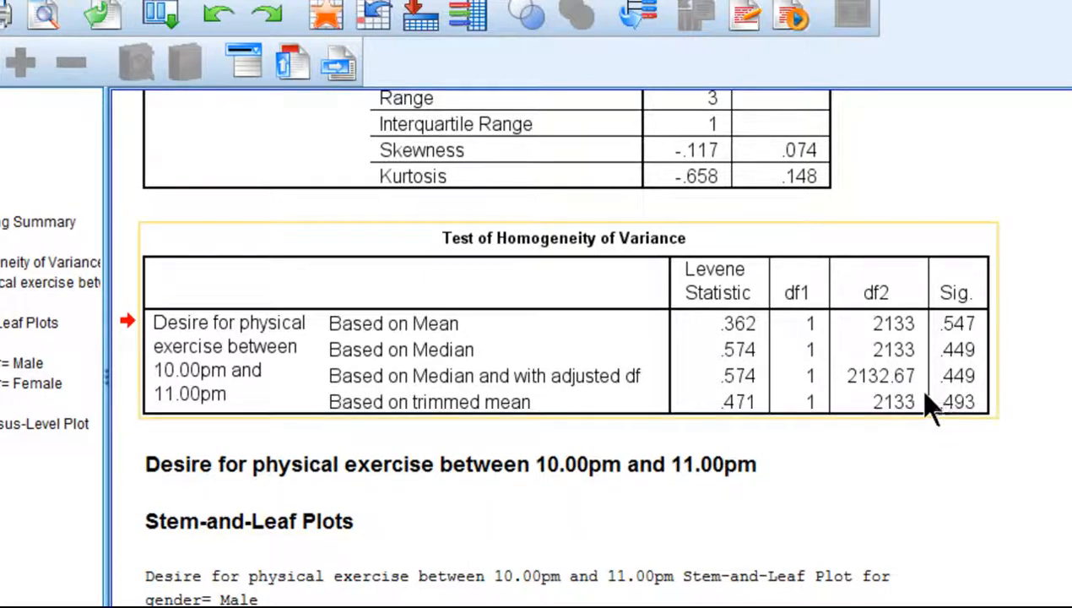